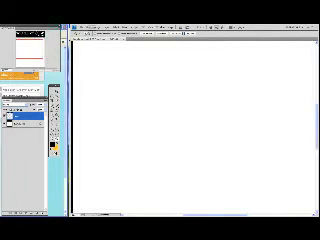
pyautogui.moveTo(120, 84)
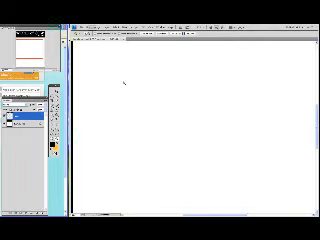